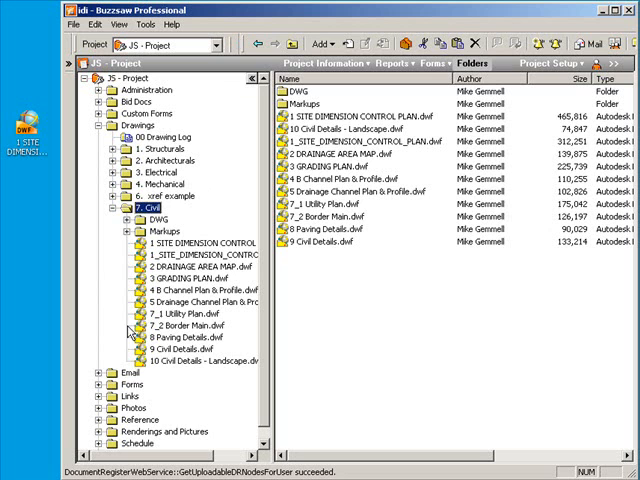
mouse_move(107, 271)
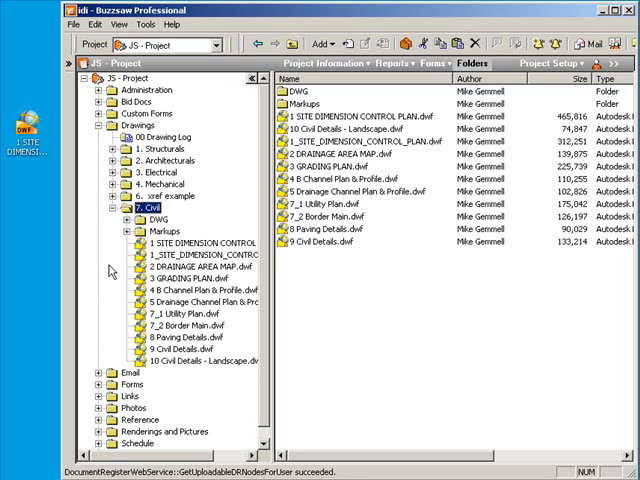
Step: Select 1 SITE DIMENSION CONTROL PLAN.dwf in the Civil folder to list its five versions
click(200, 254)
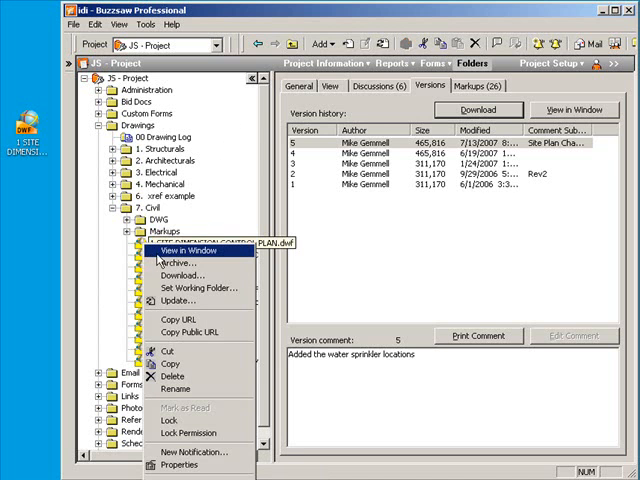
mouse_move(130, 300)
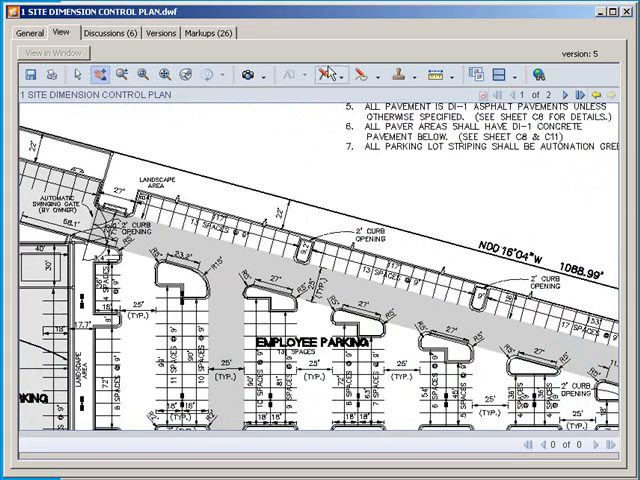
mouse_move(332, 75)
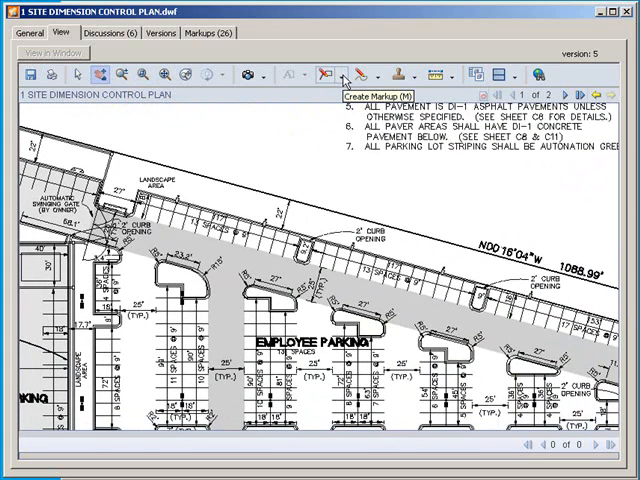
Step: Draw a text markup box above the parking area reading 'Setback needs to be 25' deep'
click(345, 75)
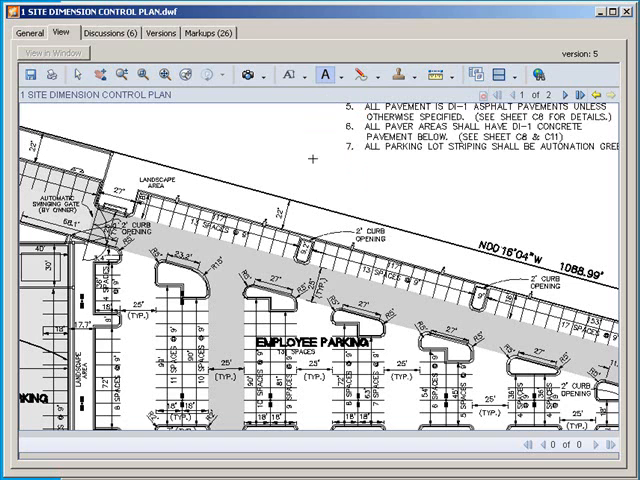
drag(313, 155, 515, 216)
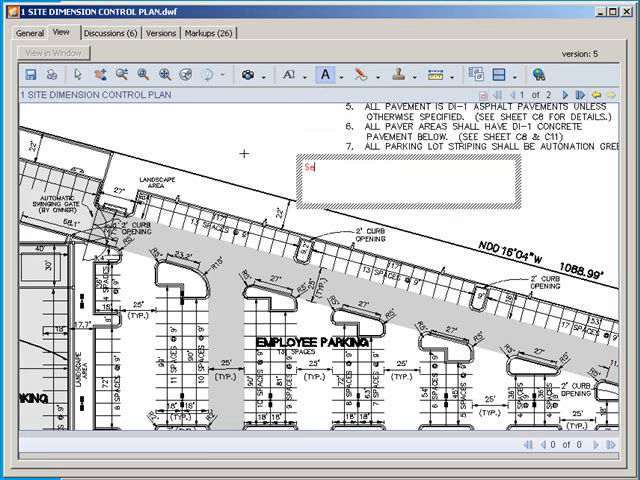
text(Setbac)
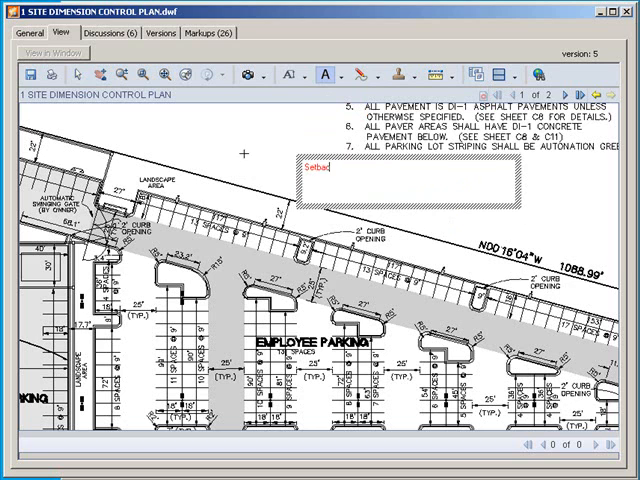
text(needs to)
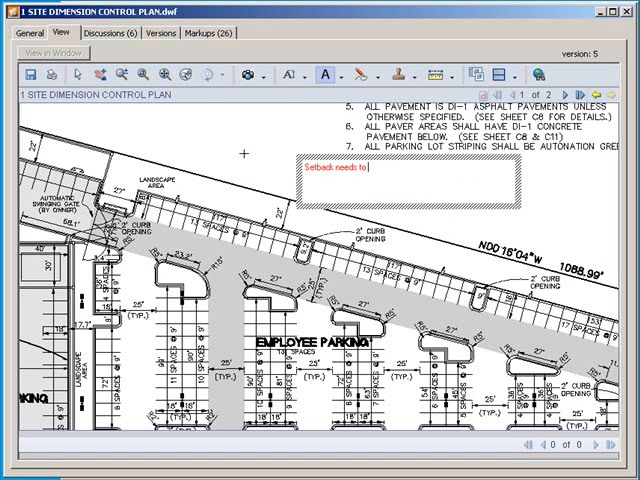
text(be 25' deep)
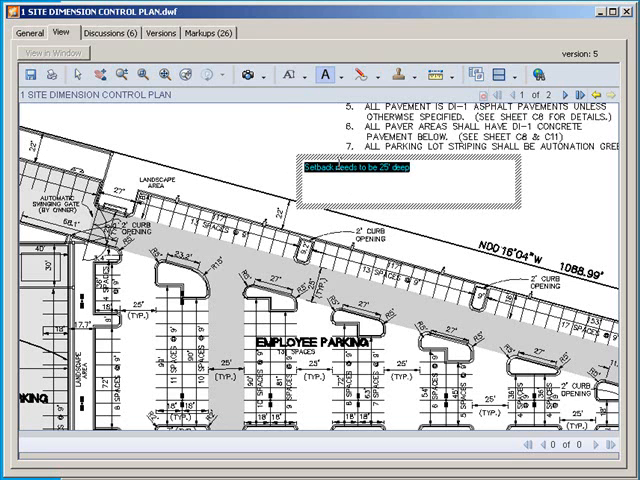
Step: Set the setback note to 20 pt and move it to the plan's upper-left corner
click(295, 72)
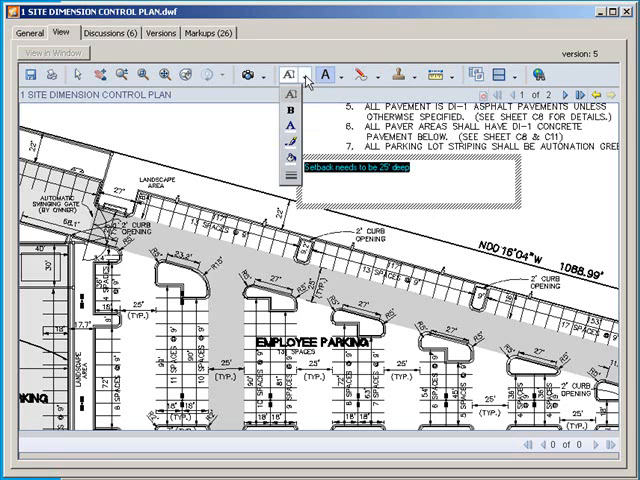
click(288, 72)
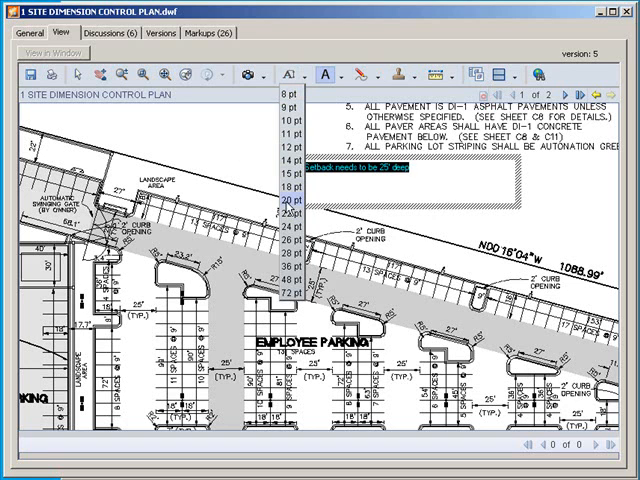
click(288, 205)
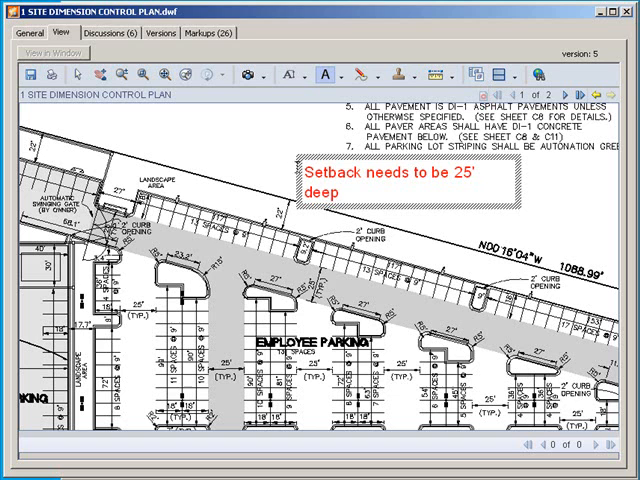
click(405, 190)
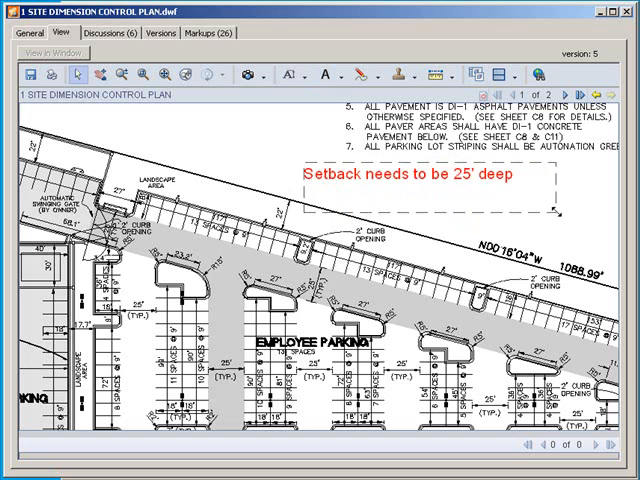
click(420, 183)
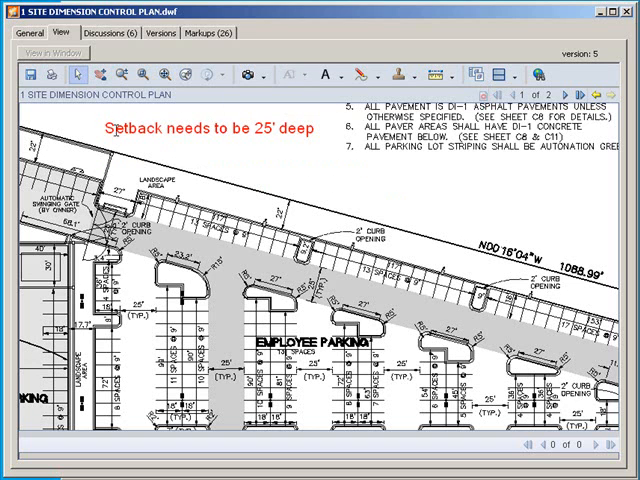
click(200, 128)
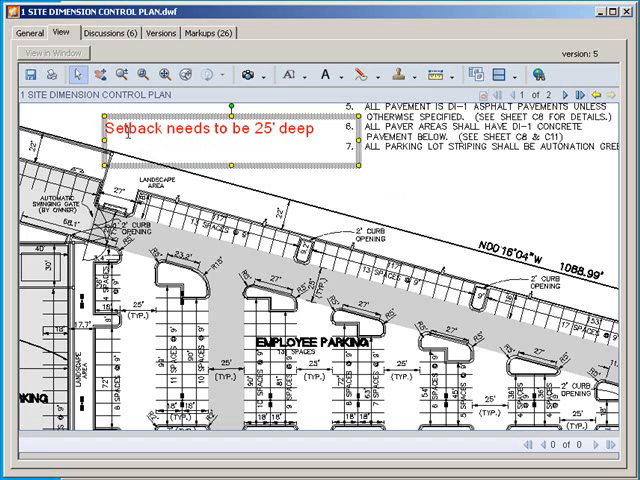
mouse_move(285, 173)
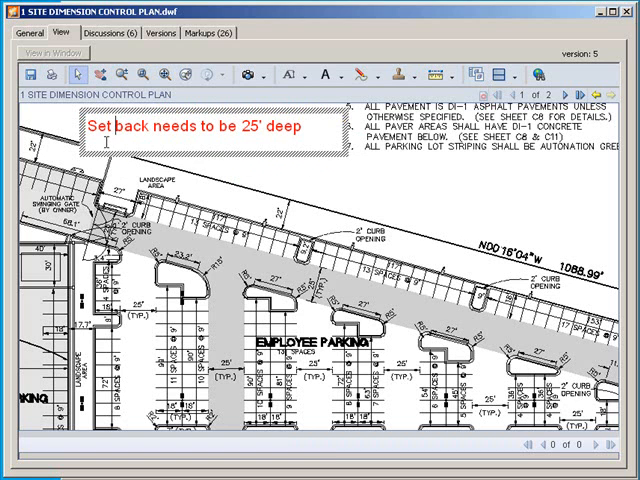
mouse_move(410, 190)
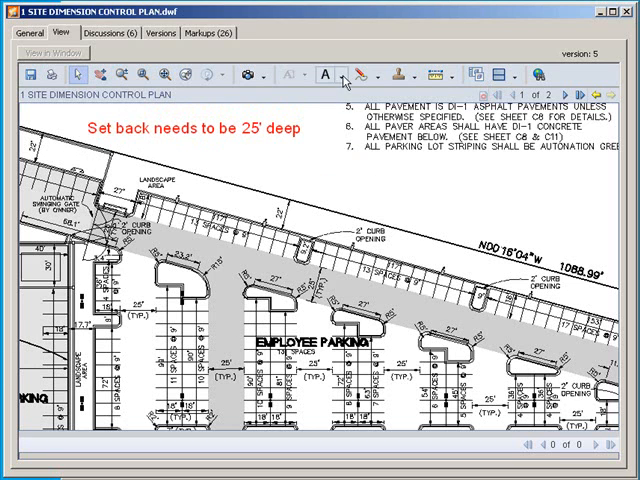
Step: Draw a cloud with callout around the curb opening reading 'Set back needs to be 25' deep'
click(328, 74)
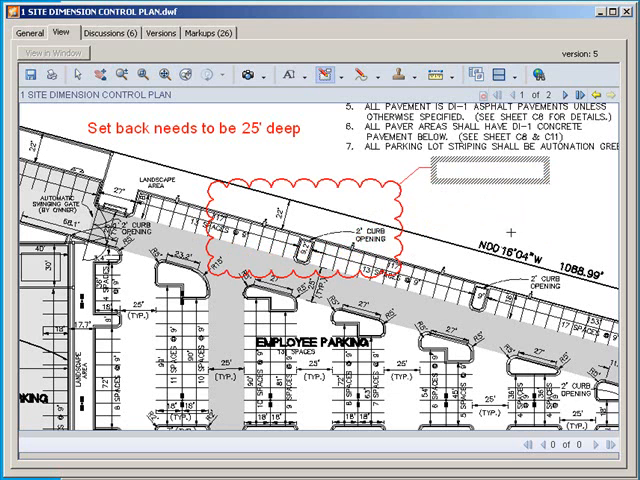
mouse_move(463, 221)
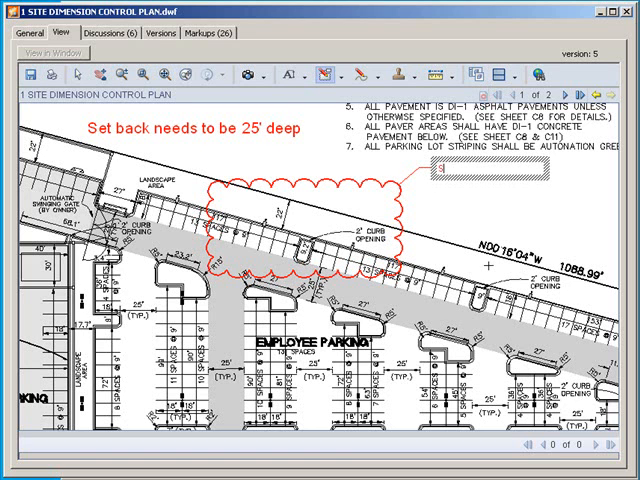
text(Set back needs to be 25' deep)
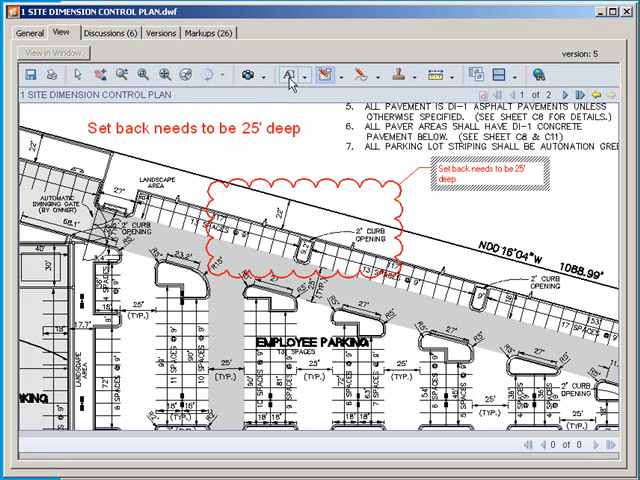
mouse_move(291, 78)
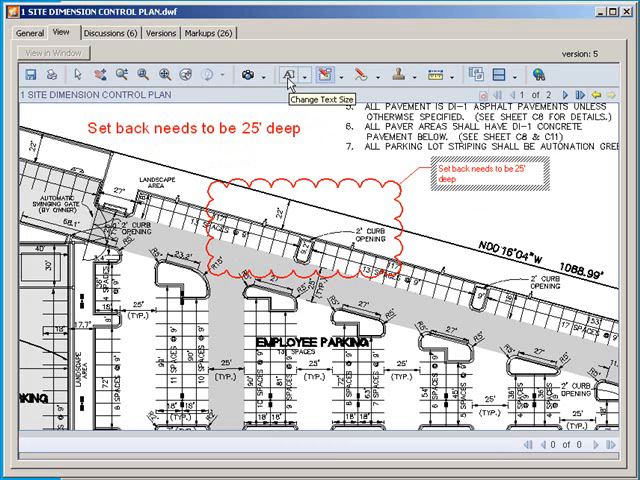
mouse_move(290, 105)
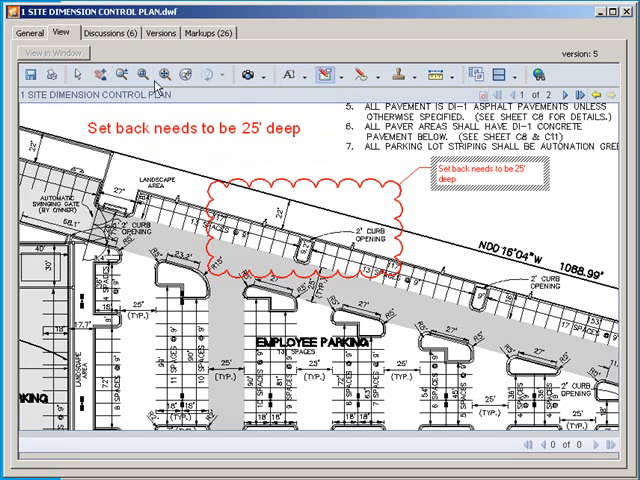
Step: Fit the viewer to the window so the whole marked-up sheet is visible
click(163, 74)
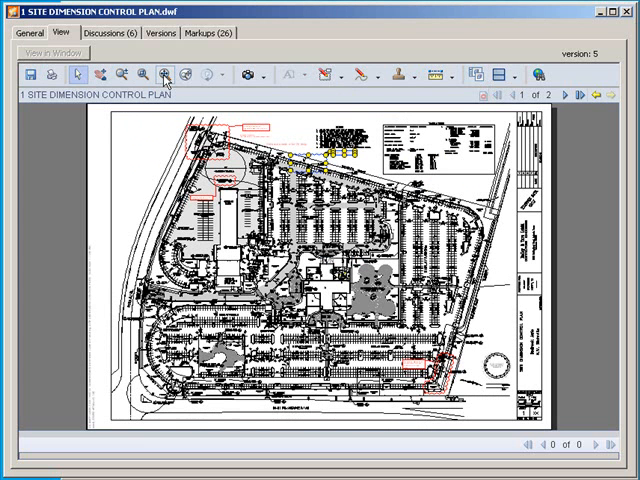
mouse_move(290, 128)
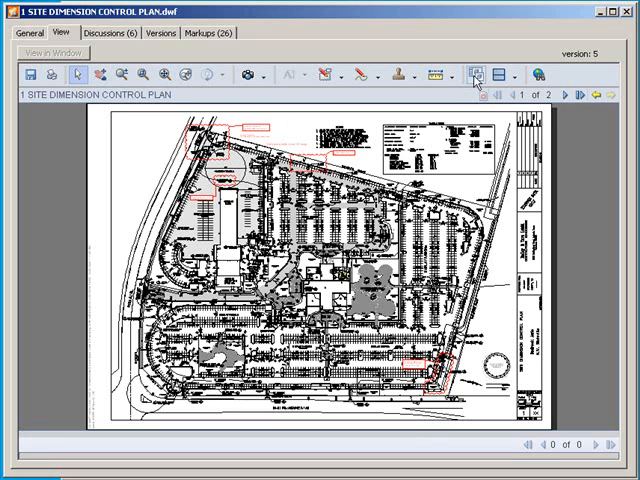
mouse_move(474, 74)
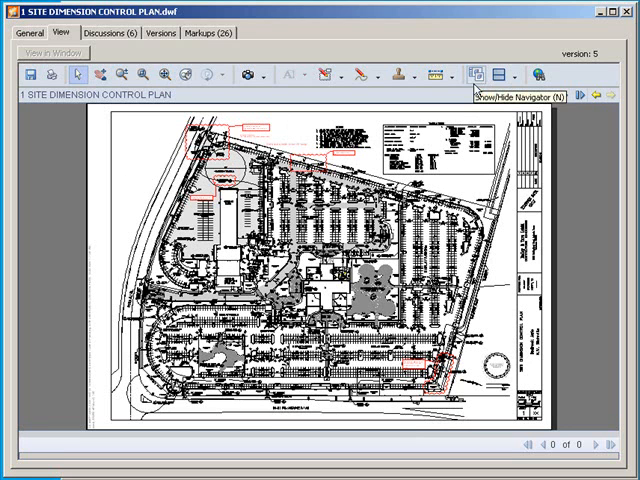
Step: Open the Navigation panel's Markups list and view the driveway relocation markup
click(495, 75)
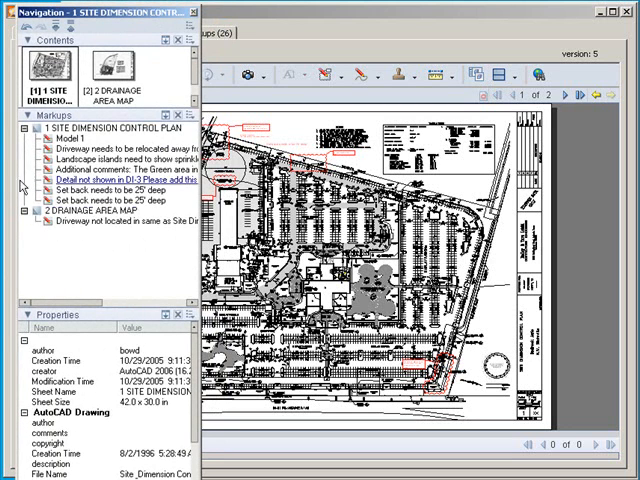
click(120, 156)
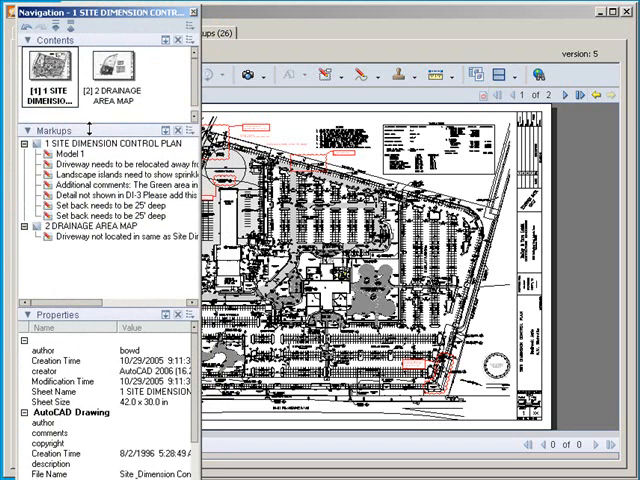
click(60, 156)
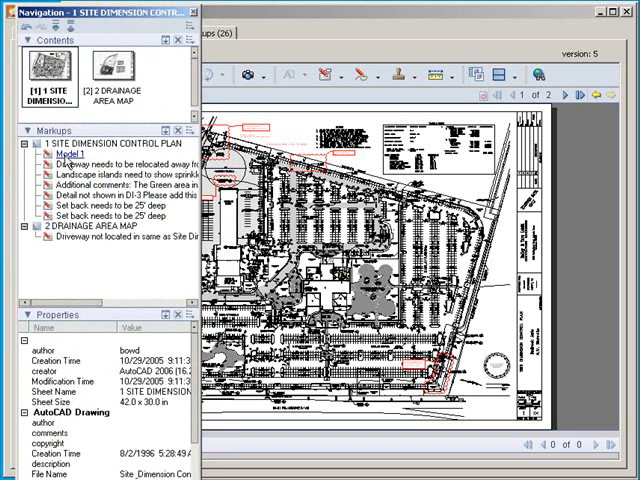
click(110, 175)
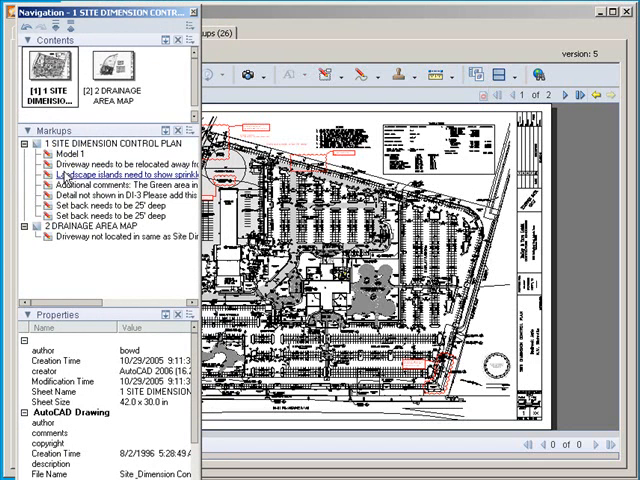
click(95, 216)
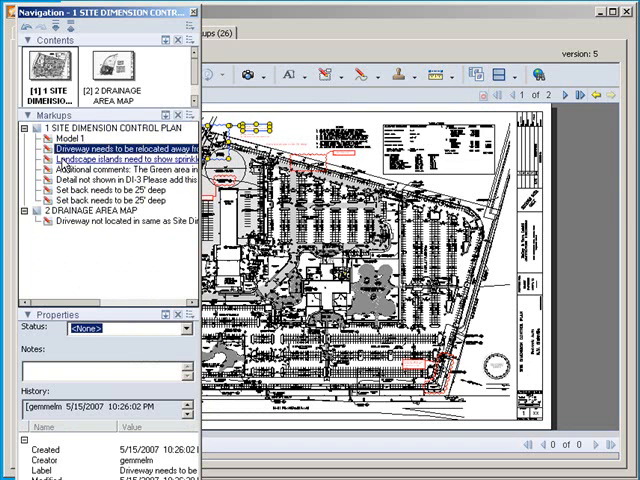
Step: View the sprinkler, missing DI-3 detail and both setback markups in turn
click(100, 159)
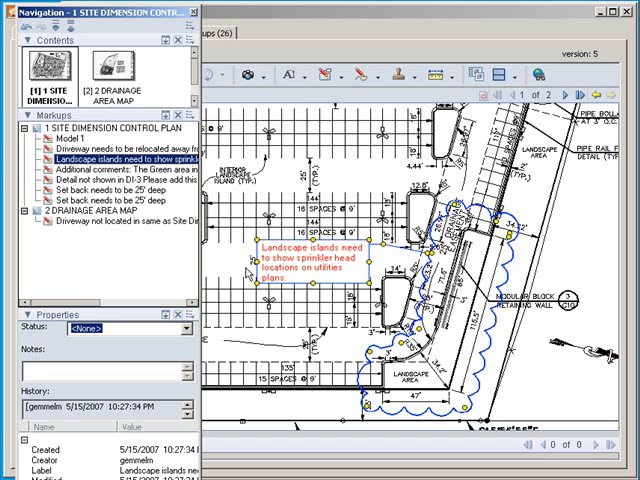
click(120, 182)
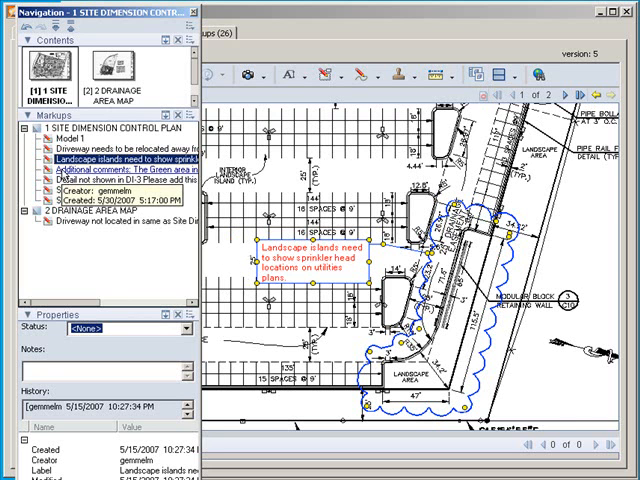
click(120, 174)
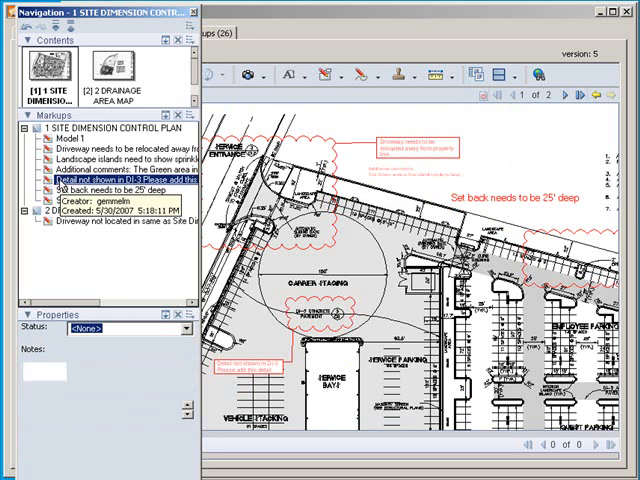
click(110, 195)
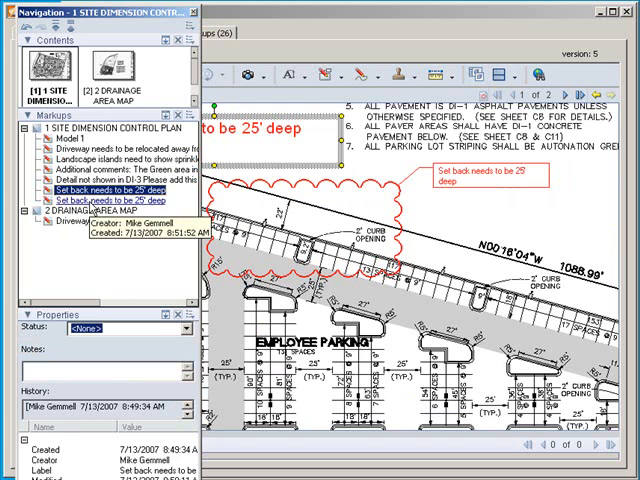
click(101, 196)
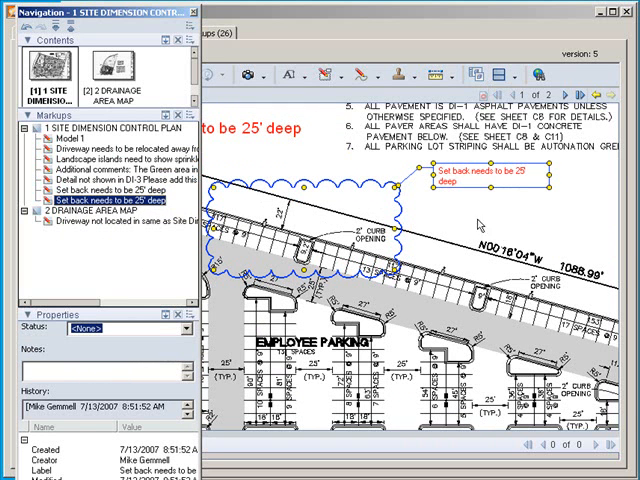
mouse_move(450, 260)
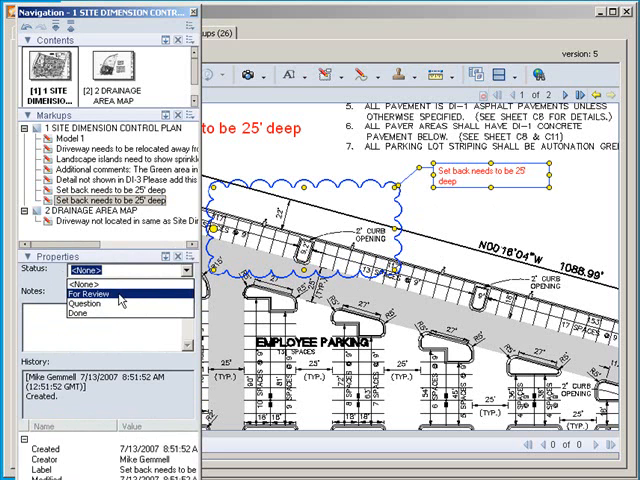
Step: Change the setback cloud's status from For Review to Question, then close Navigation
click(90, 294)
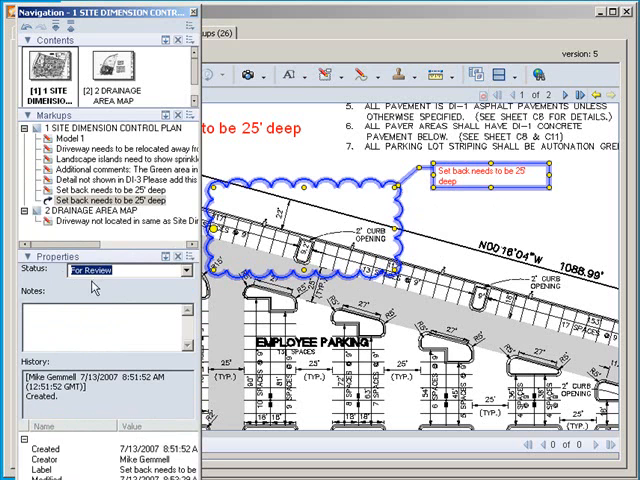
mouse_move(128, 288)
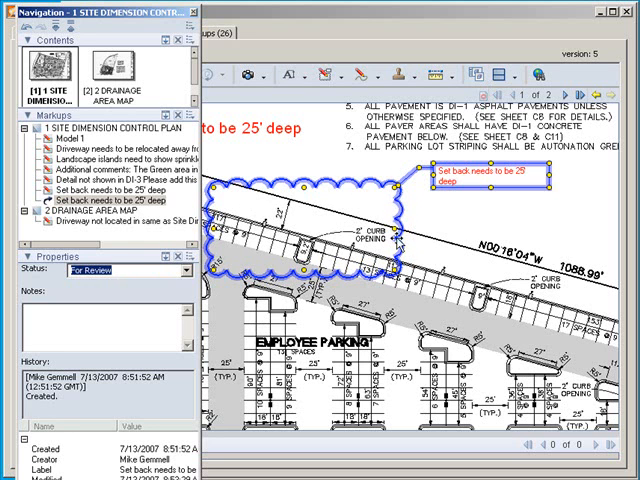
click(184, 270)
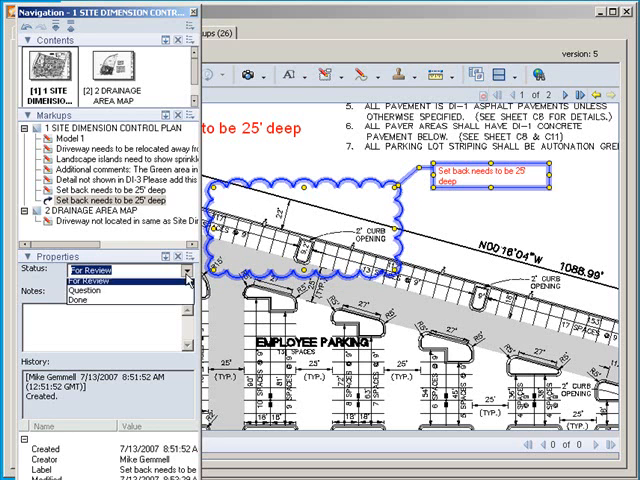
click(90, 284)
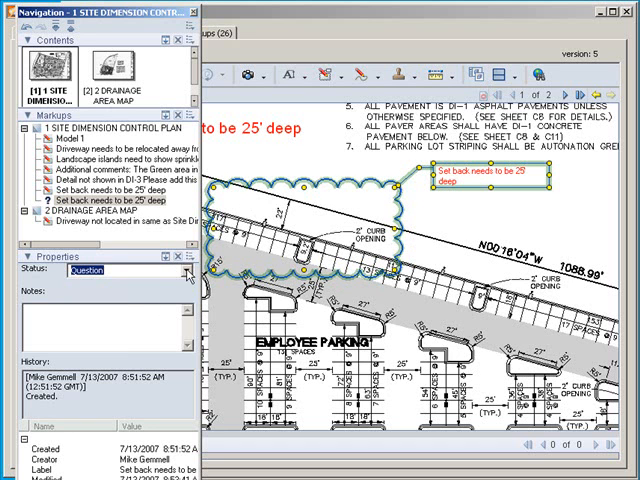
click(178, 271)
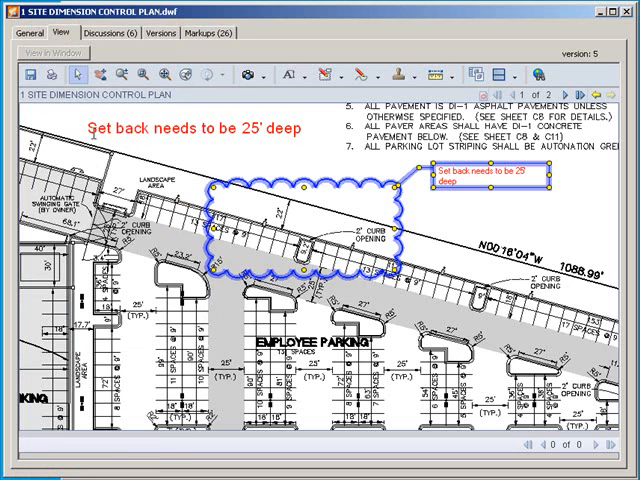
mouse_move(22, 76)
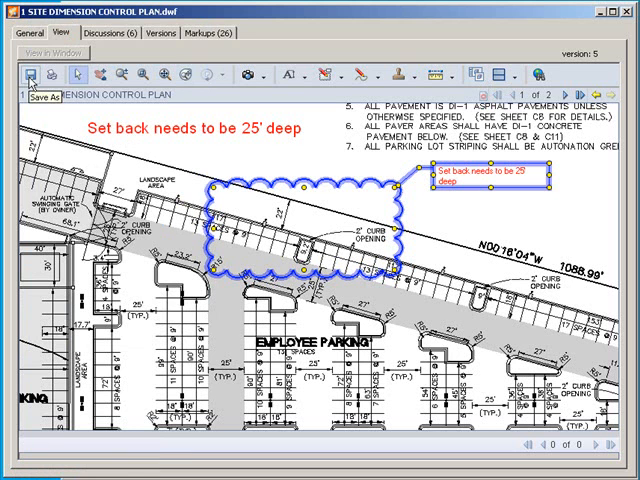
Step: Save the markups as 'mikes comments ENG', advancing past the comment page to email notification
click(38, 76)
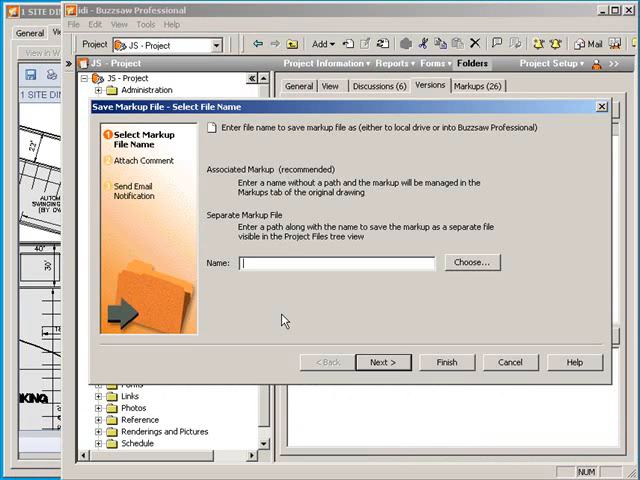
text(m)
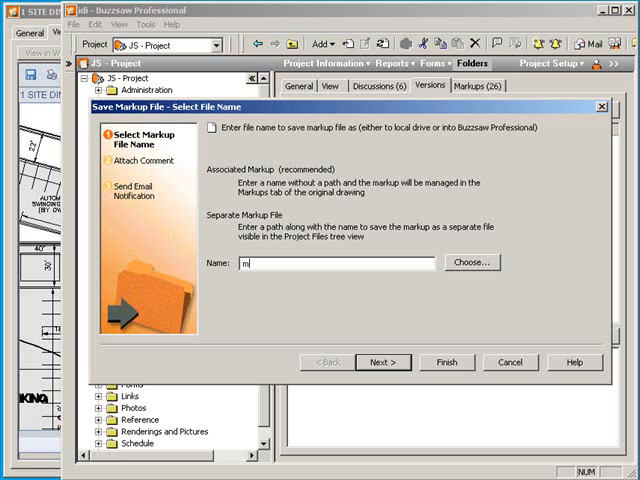
text(ikes co)
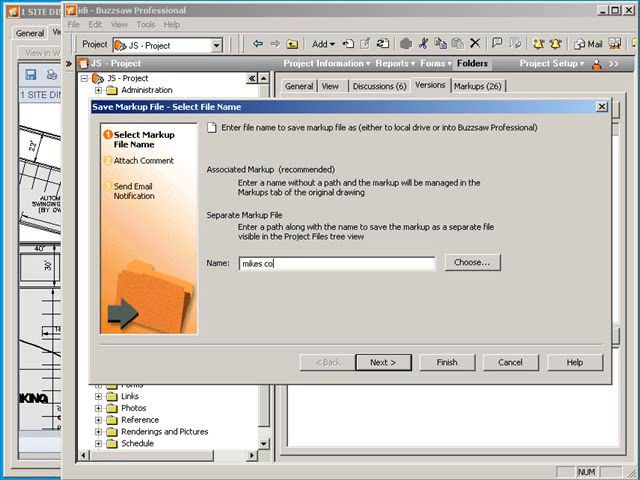
text(mments)
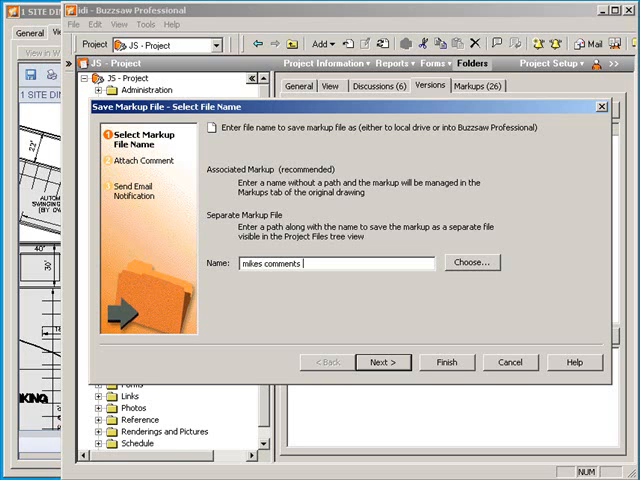
text(ENG)
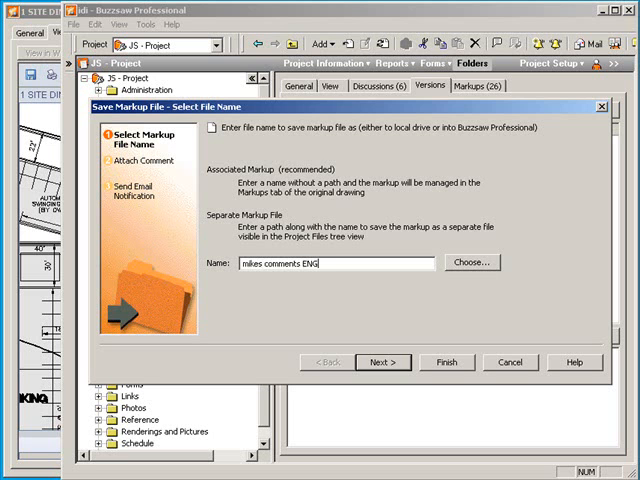
click(382, 362)
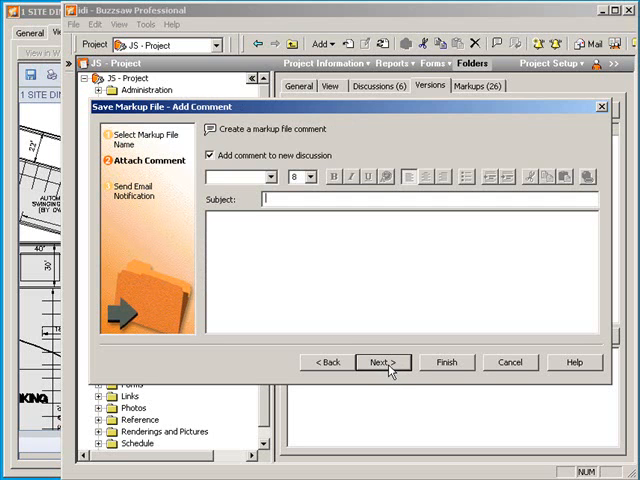
mouse_move(138, 173)
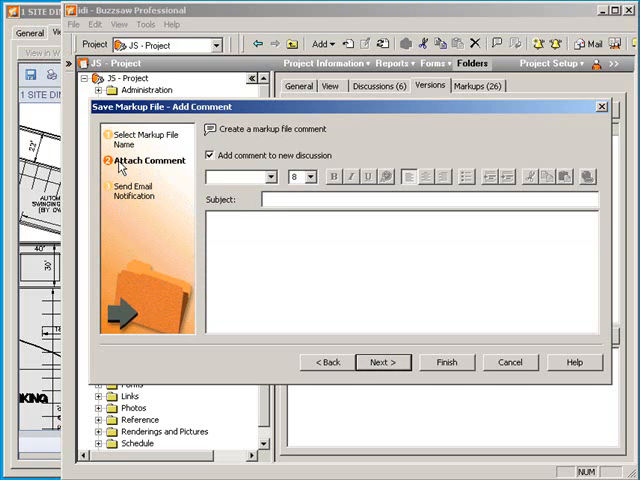
click(382, 362)
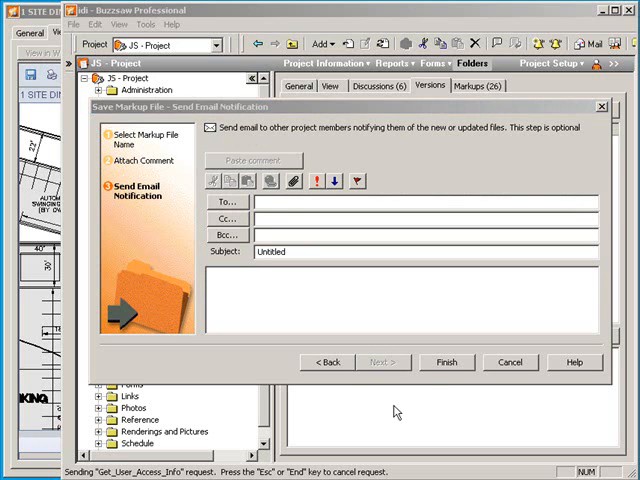
Step: Add the Plan Reviewers group as the To recipient, check its members, and confirm
click(228, 201)
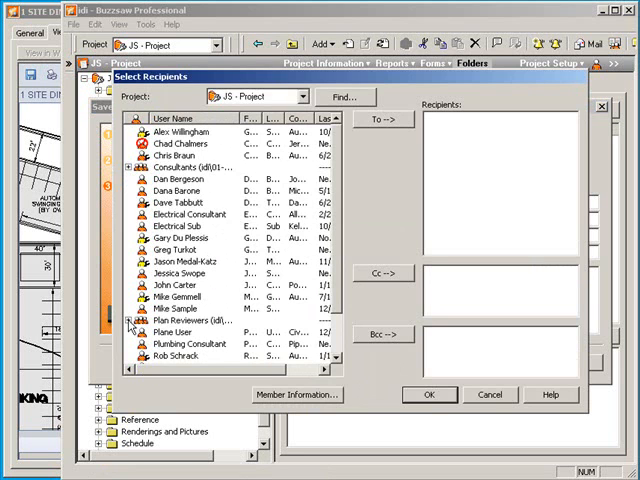
click(195, 320)
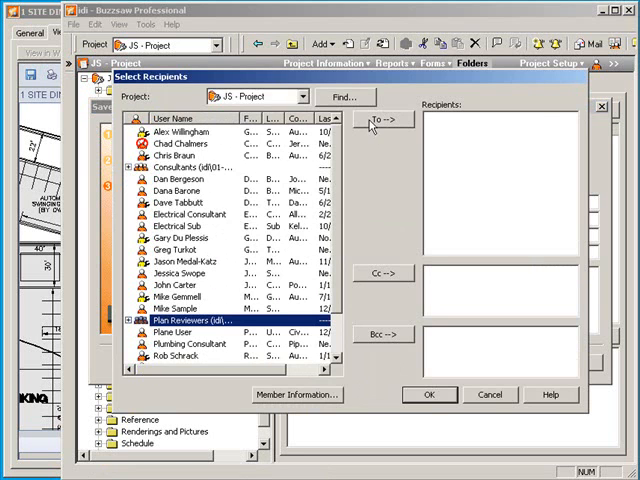
click(384, 120)
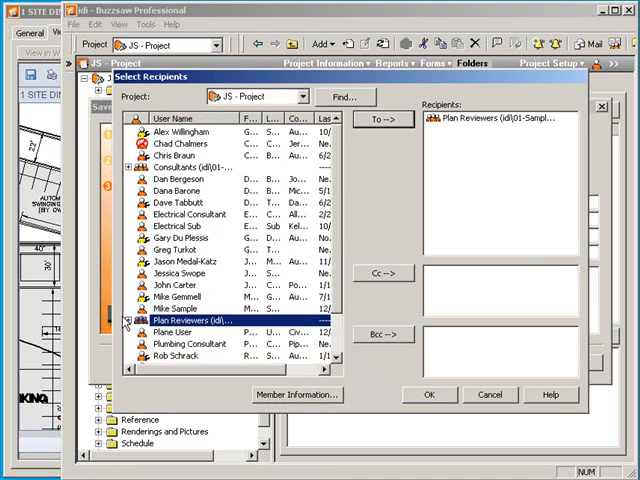
click(130, 320)
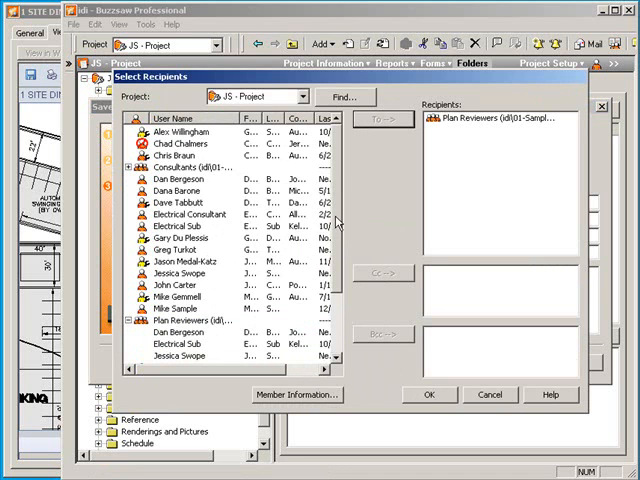
scroll(down, 3)
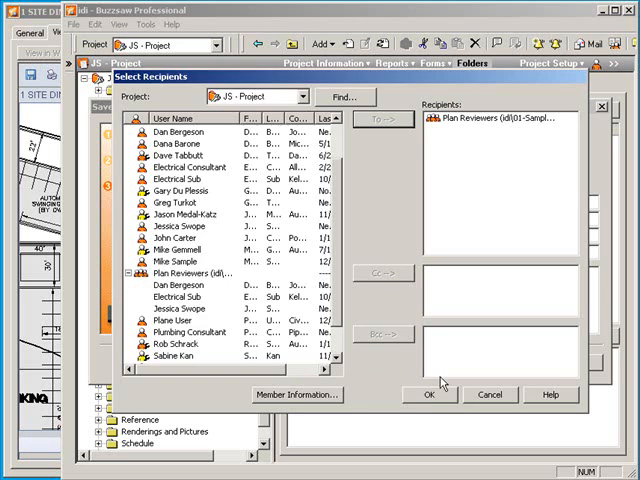
click(429, 394)
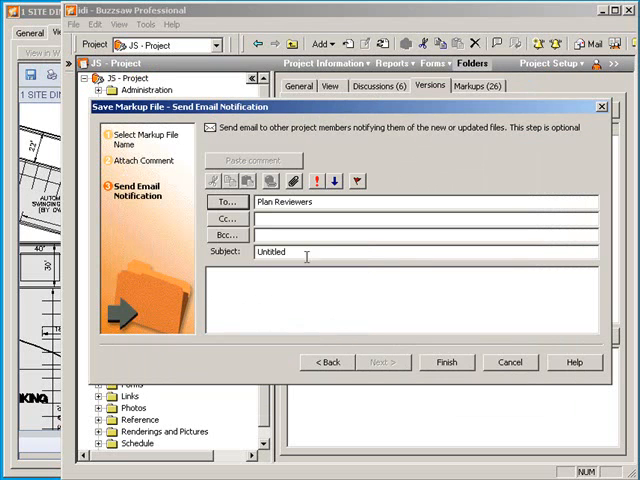
Step: Replace the Untitled email subject with 'Site Plan Comments'
triple_click(280, 251)
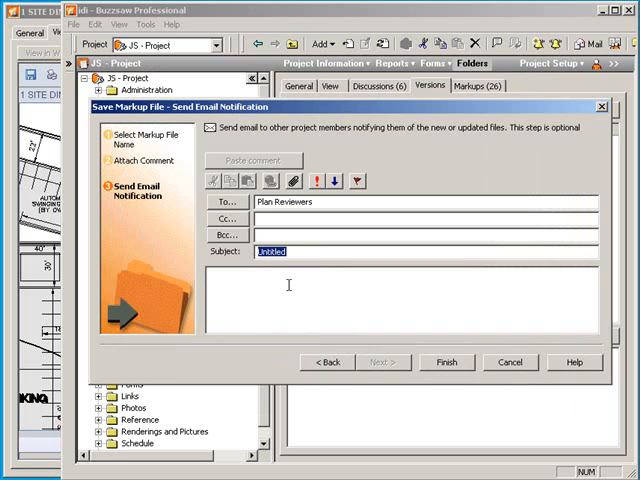
text(Site Pla)
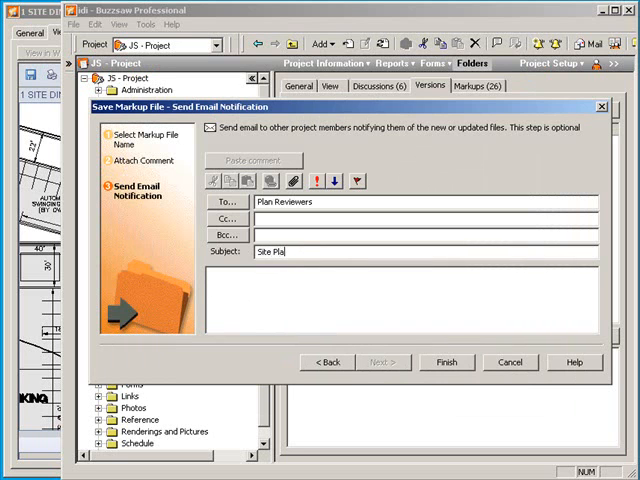
text(n)
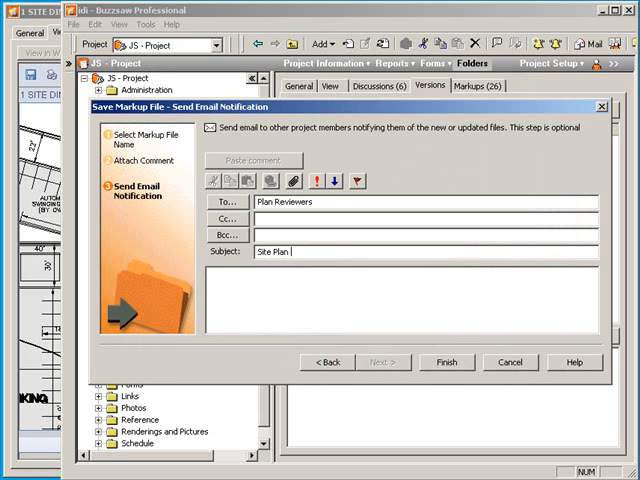
text(Comments)
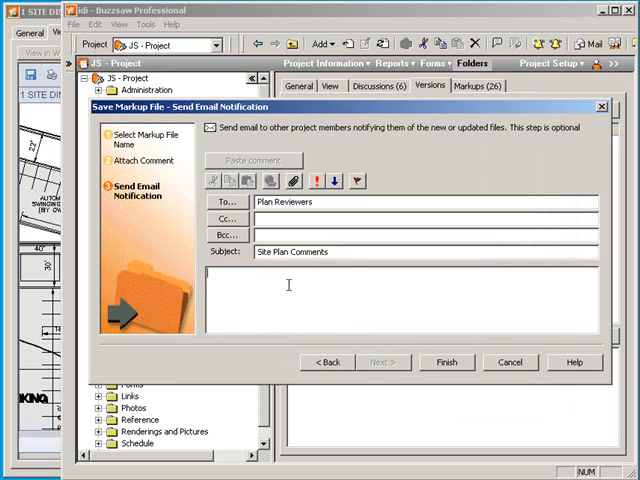
Step: Write 'Please review. -Mike' in the email body and finish the wizard
text(Please review and)
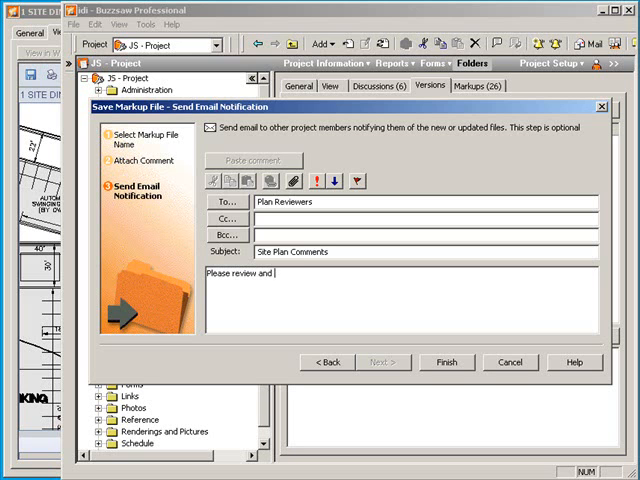
text(Please review.)
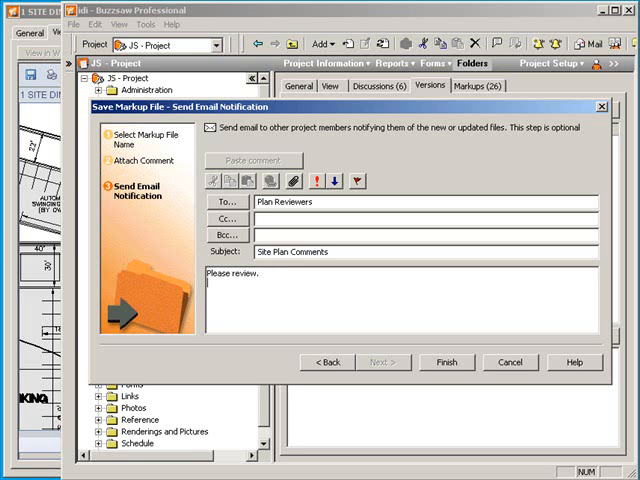
text(-Mike)
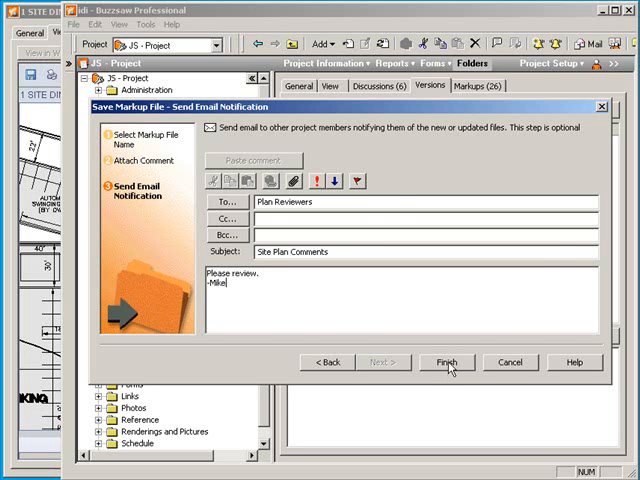
click(446, 362)
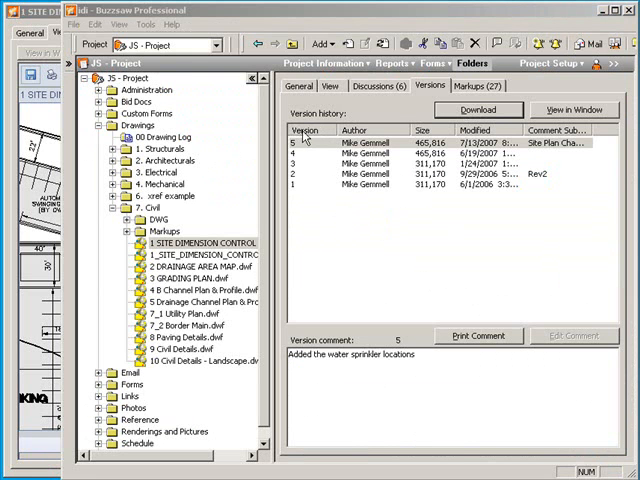
Step: Select 1 SITE DIMENSION CONTROL PLAN.dwf and preview its mikes comments ENG markup under Markups
click(477, 110)
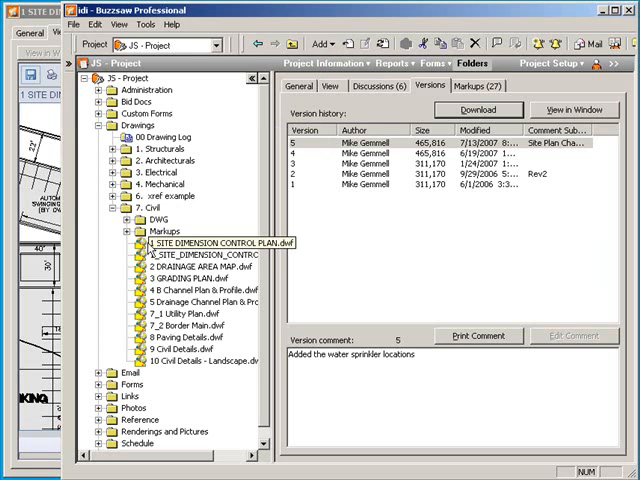
click(200, 243)
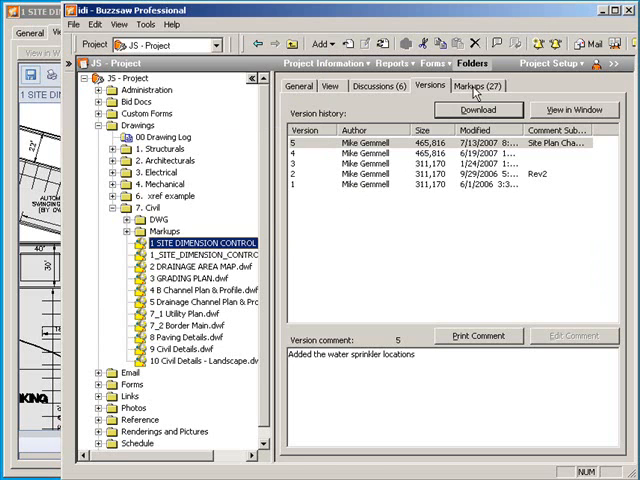
click(477, 85)
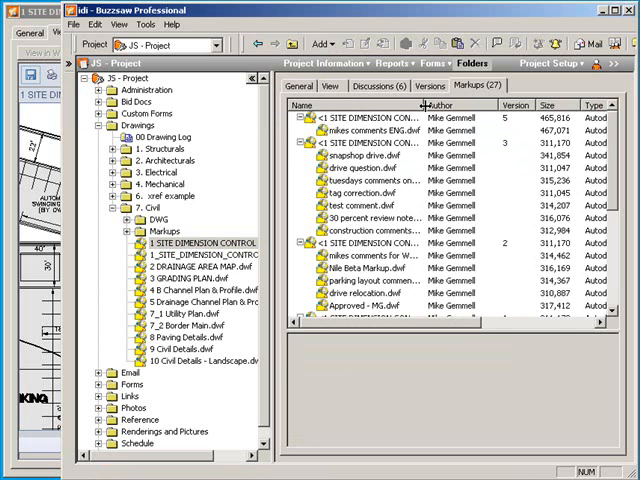
click(385, 131)
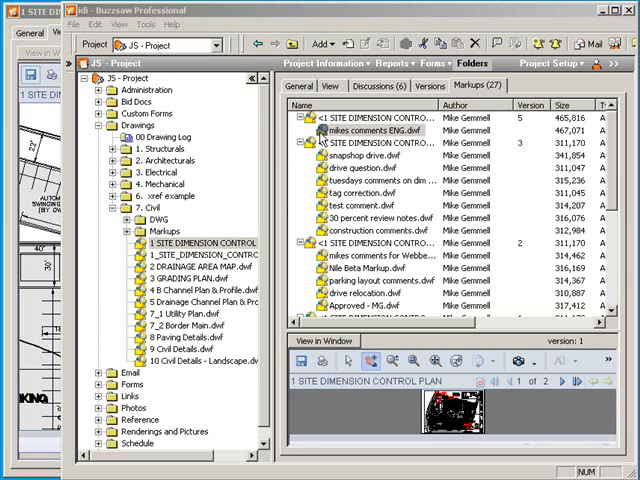
Step: Open mikes comments ENG.dwf in its own viewer window
right_click(375, 130)
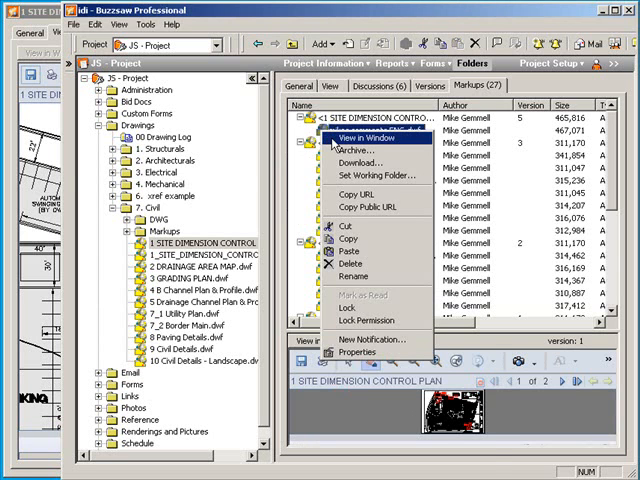
click(368, 138)
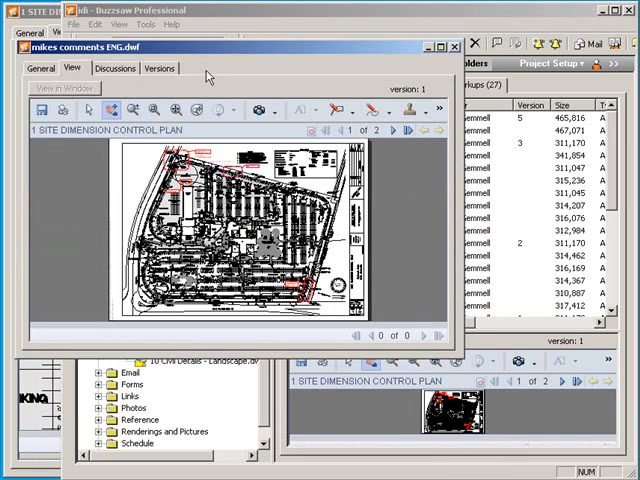
mouse_move(228, 36)
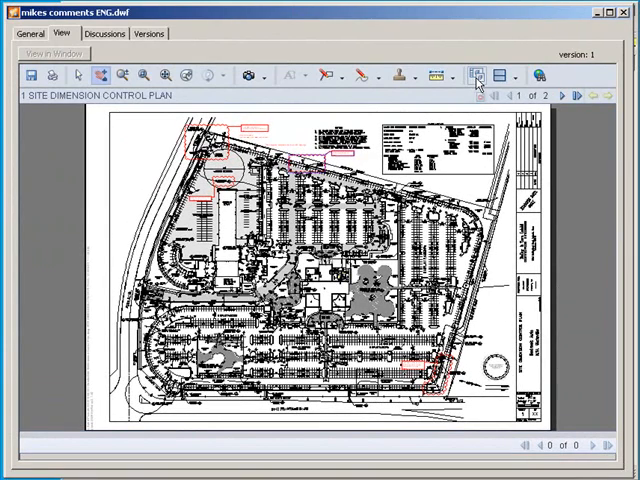
mouse_move(470, 77)
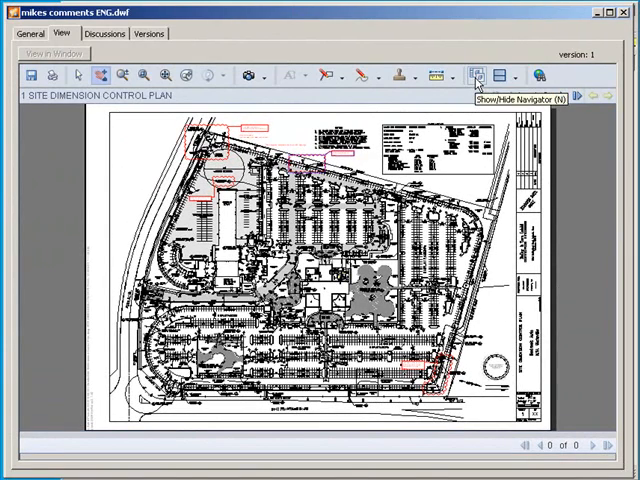
Step: In the navigator, zoom to the missing-detail and Additional comments markups
click(473, 76)
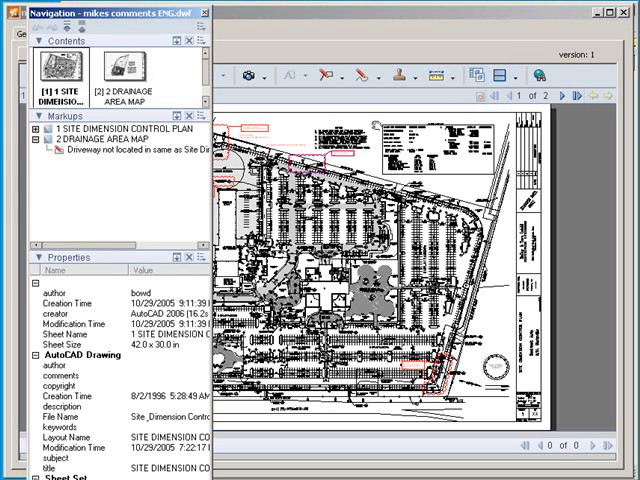
click(42, 128)
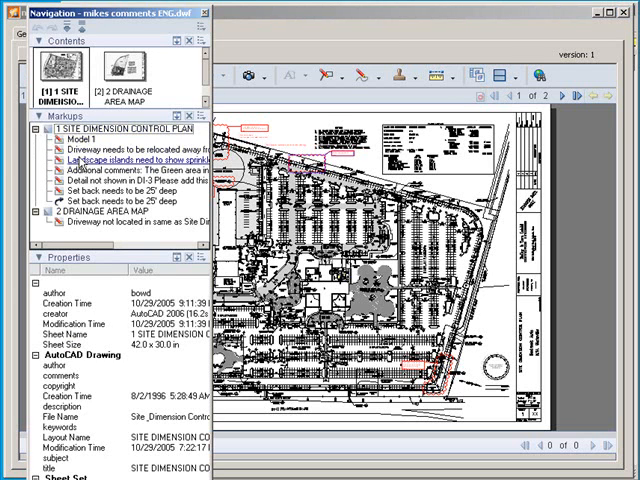
click(119, 186)
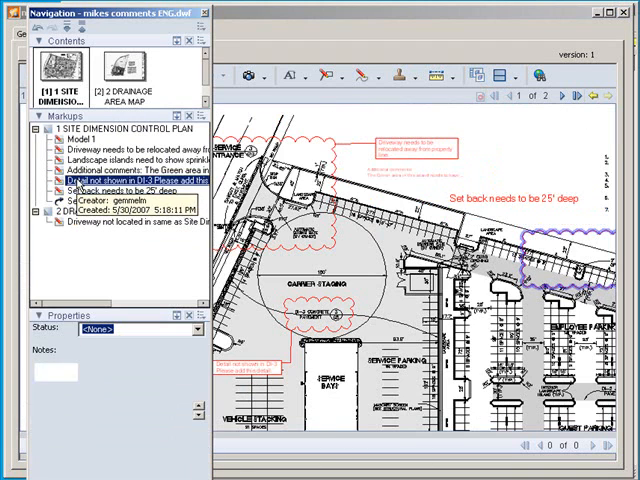
click(150, 172)
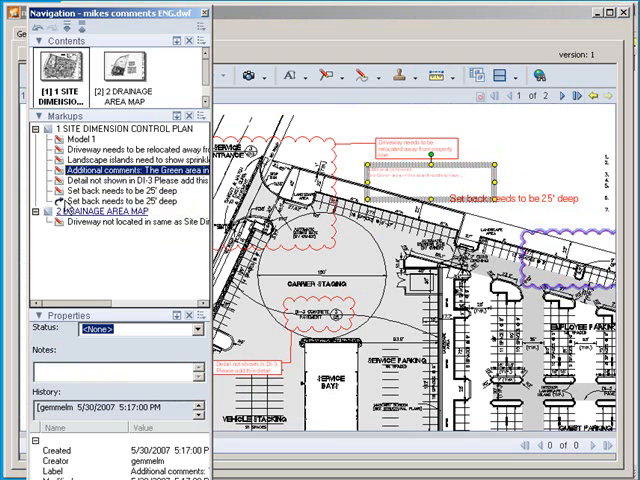